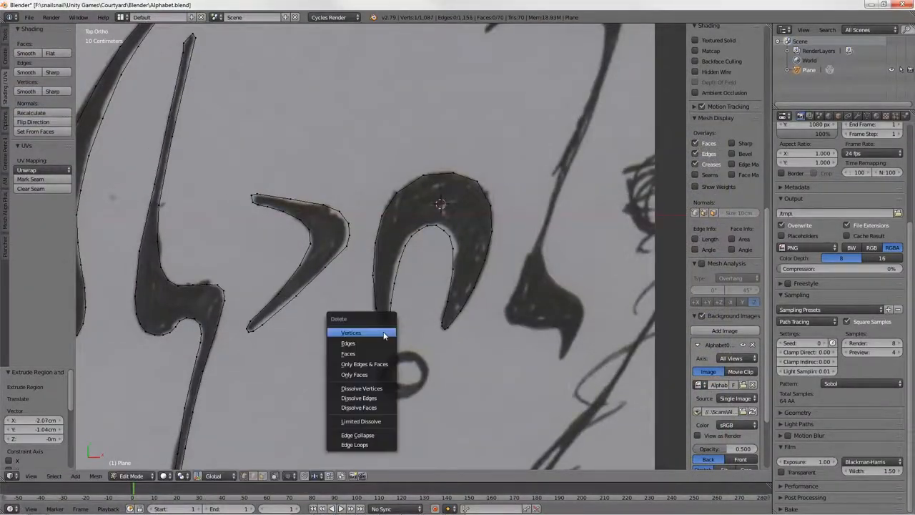
Step: Delete the stray vertex from the tall curved stroke's outline
{"action": "left_click", "coordinate": [352, 333]}
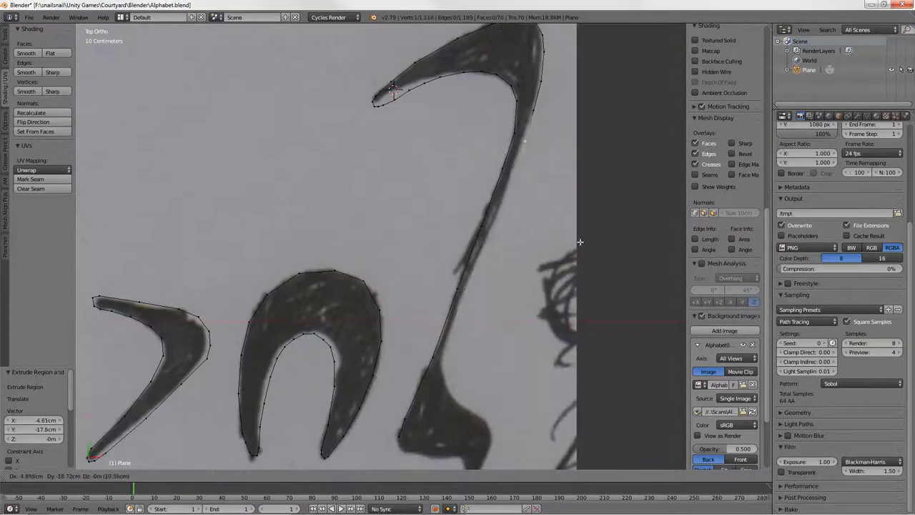